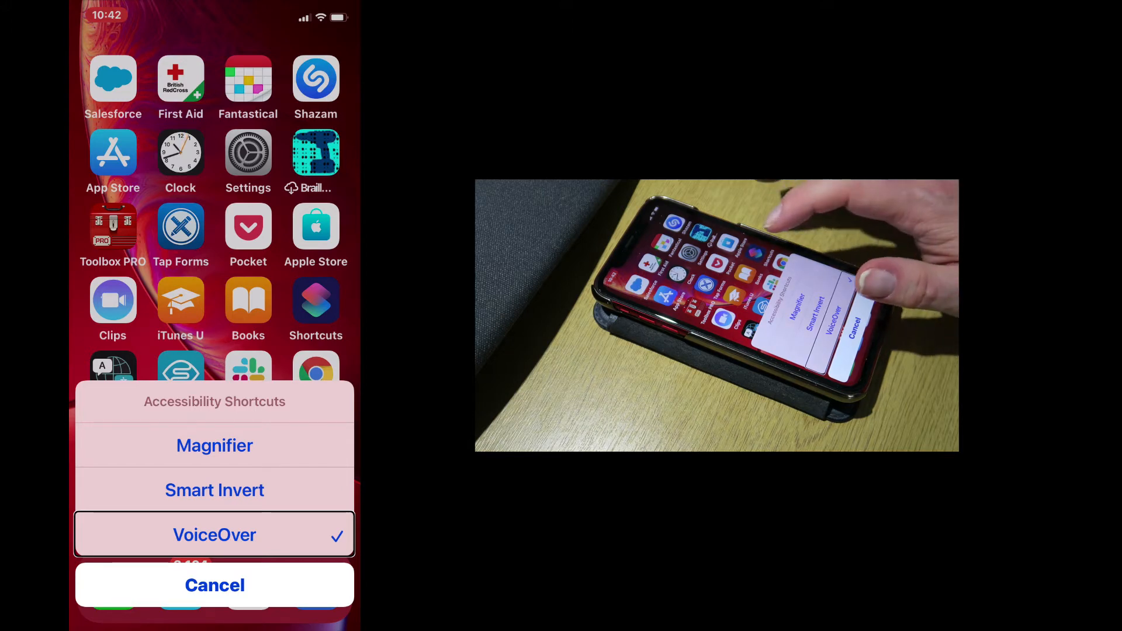
Switch VoiceOver off from the Accessibility Shortcuts sheet, returning to the home screen
left_click(215, 585)
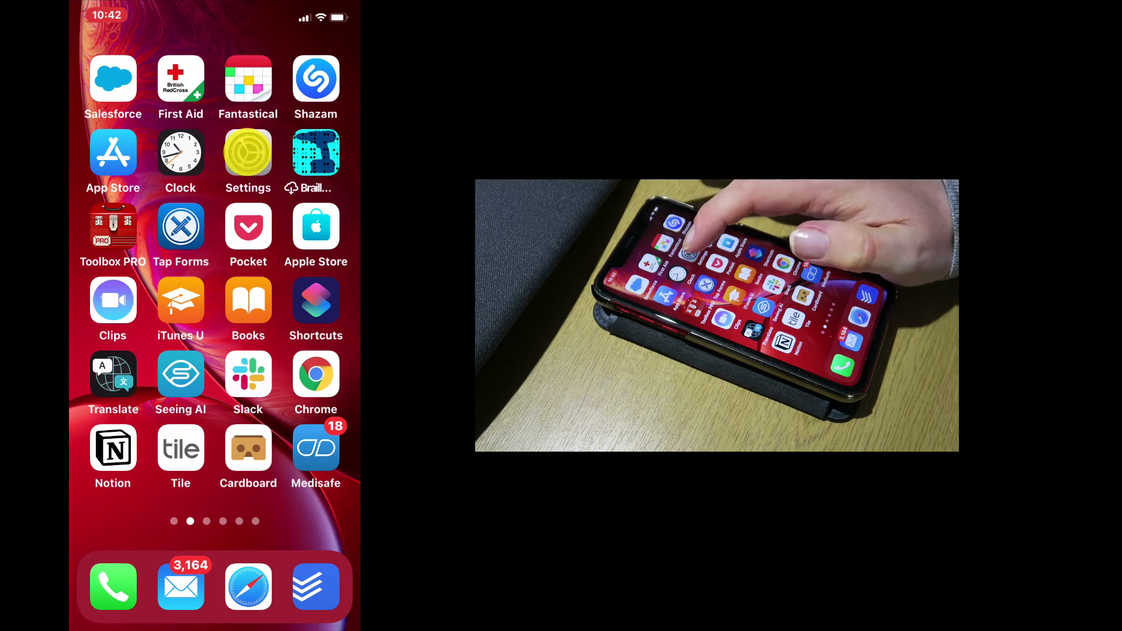
left_click(248, 152)
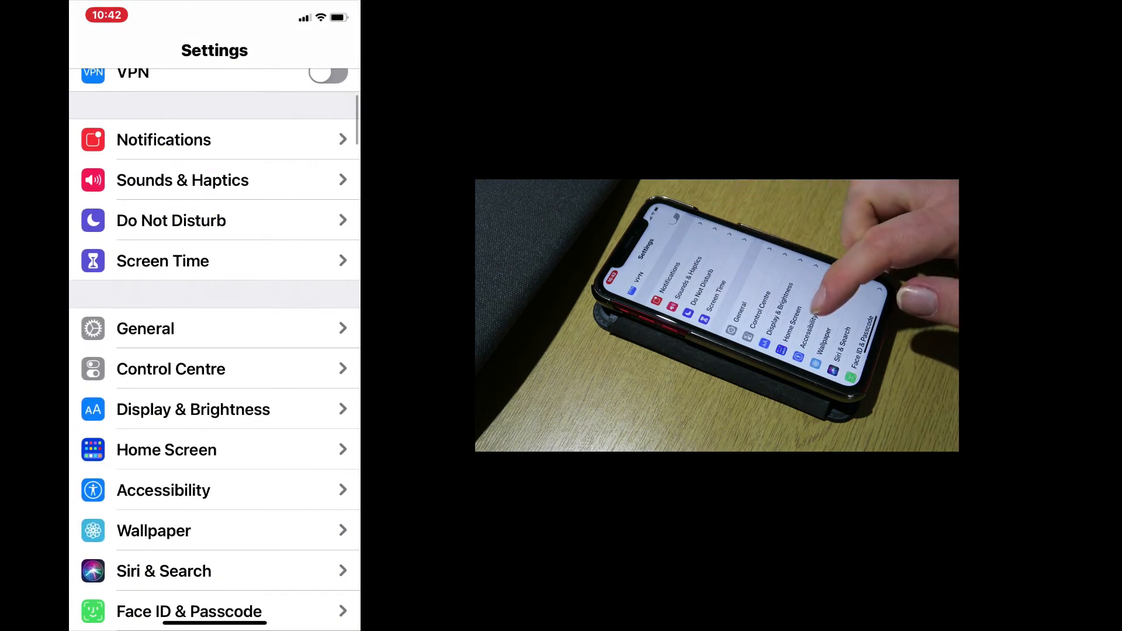
left_click(164, 489)
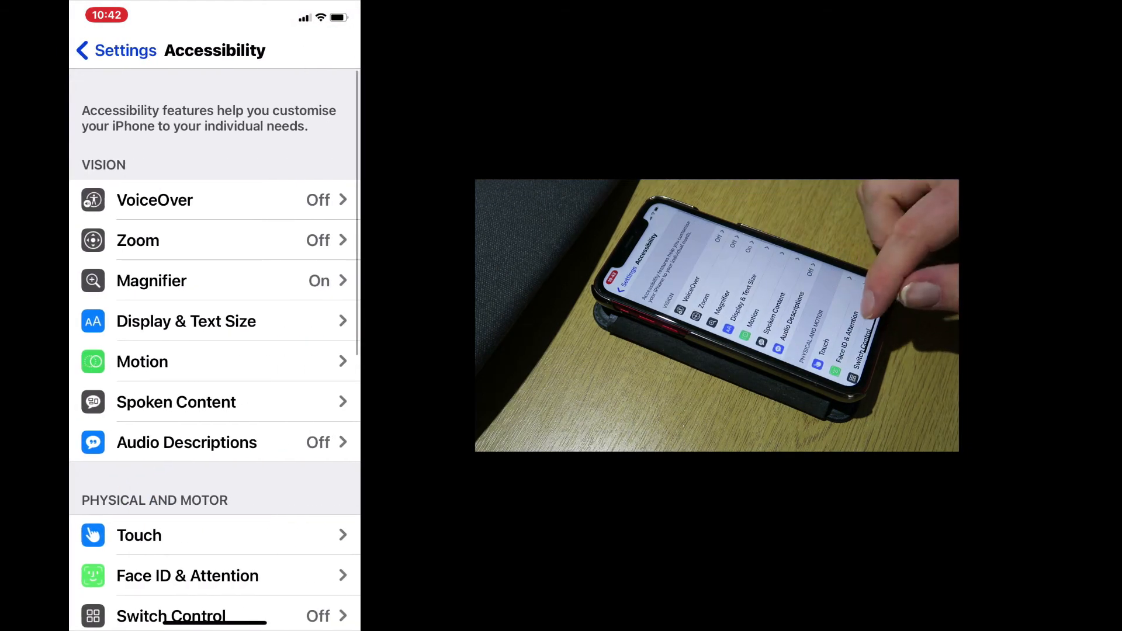
scroll("down", 3)
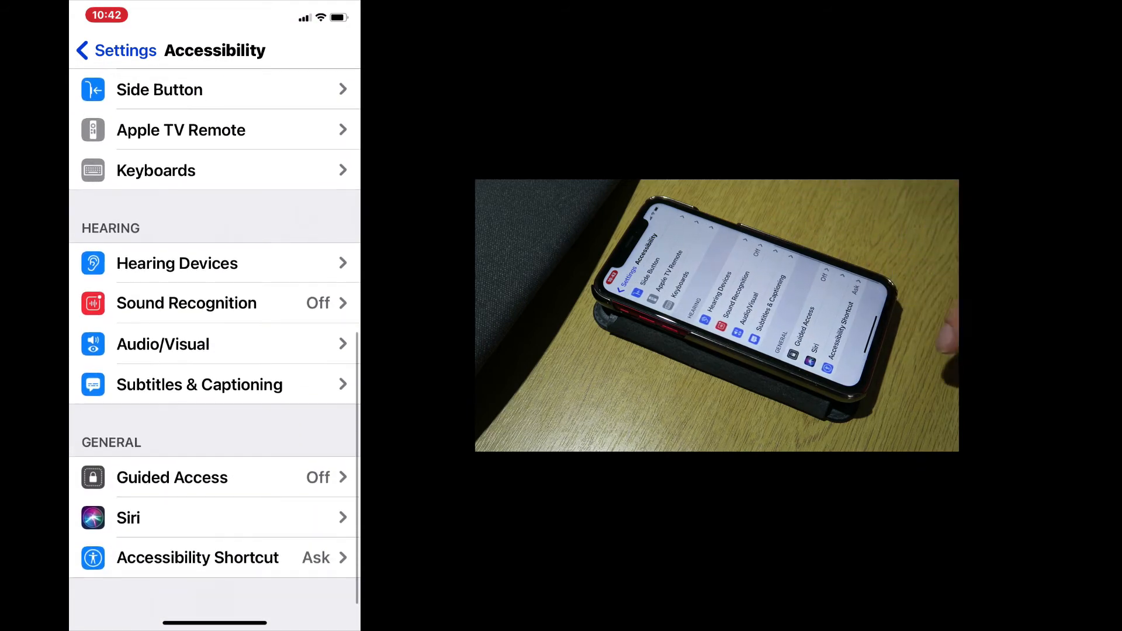
left_click(196, 558)
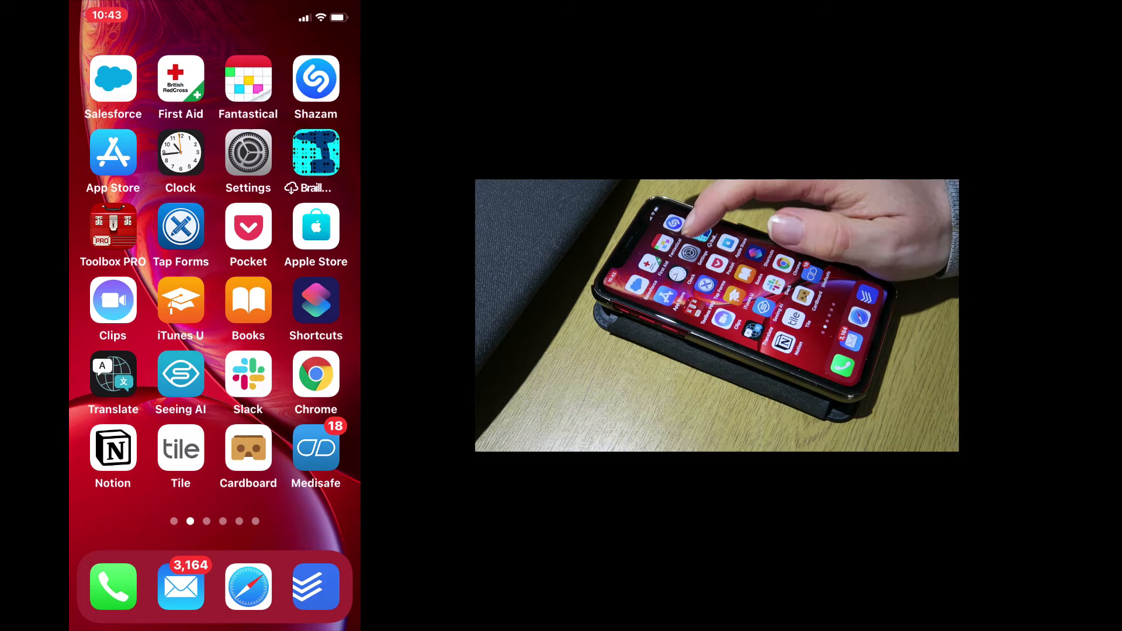
Reach the VoiceOver page via Settings > Accessibility, with VoiceOver currently off
left_click(247, 152)
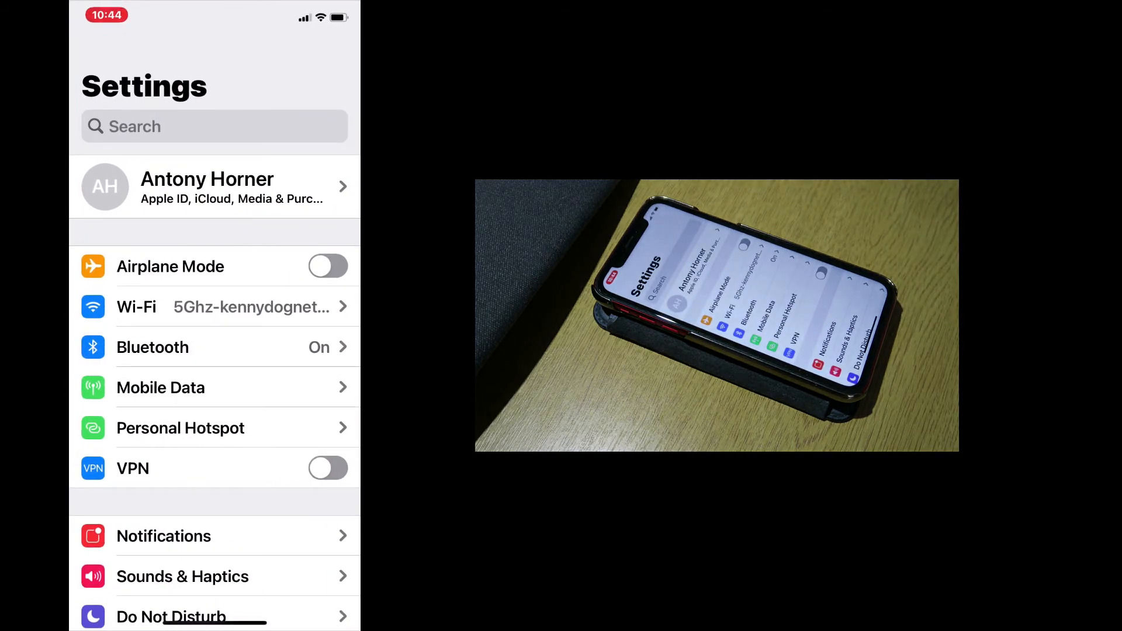
scroll("down", 3)
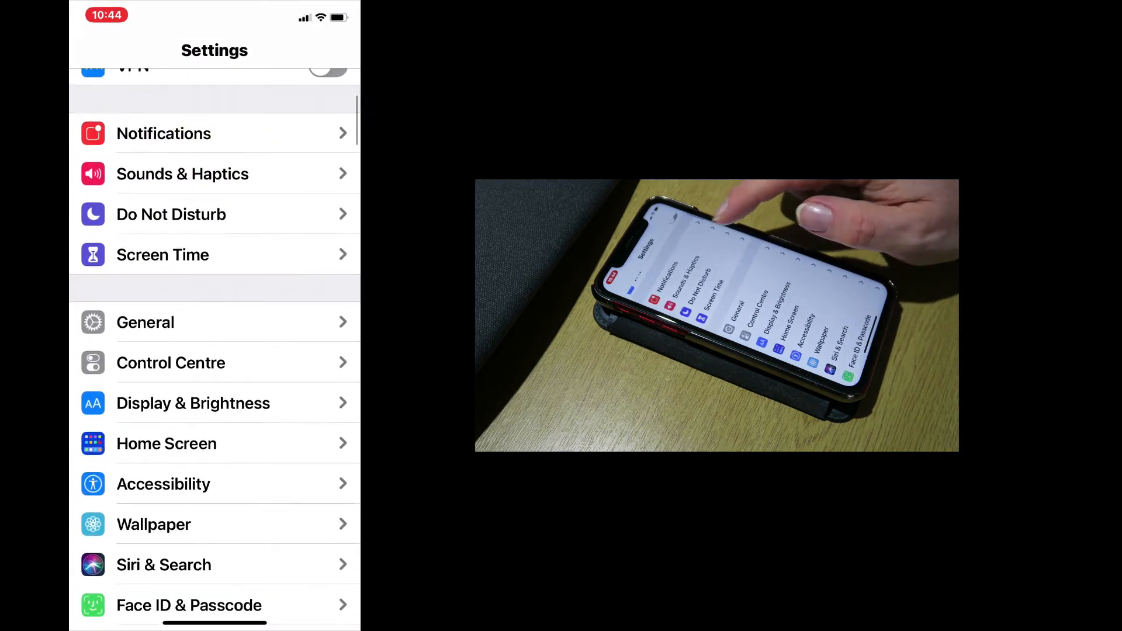
left_click(164, 484)
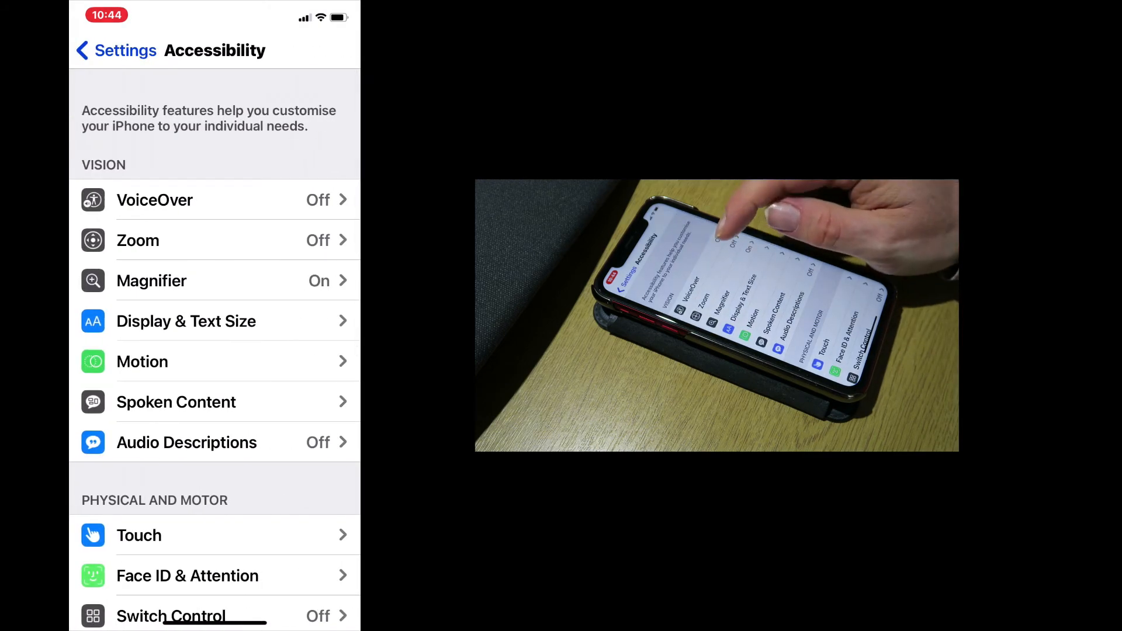
left_click(154, 200)
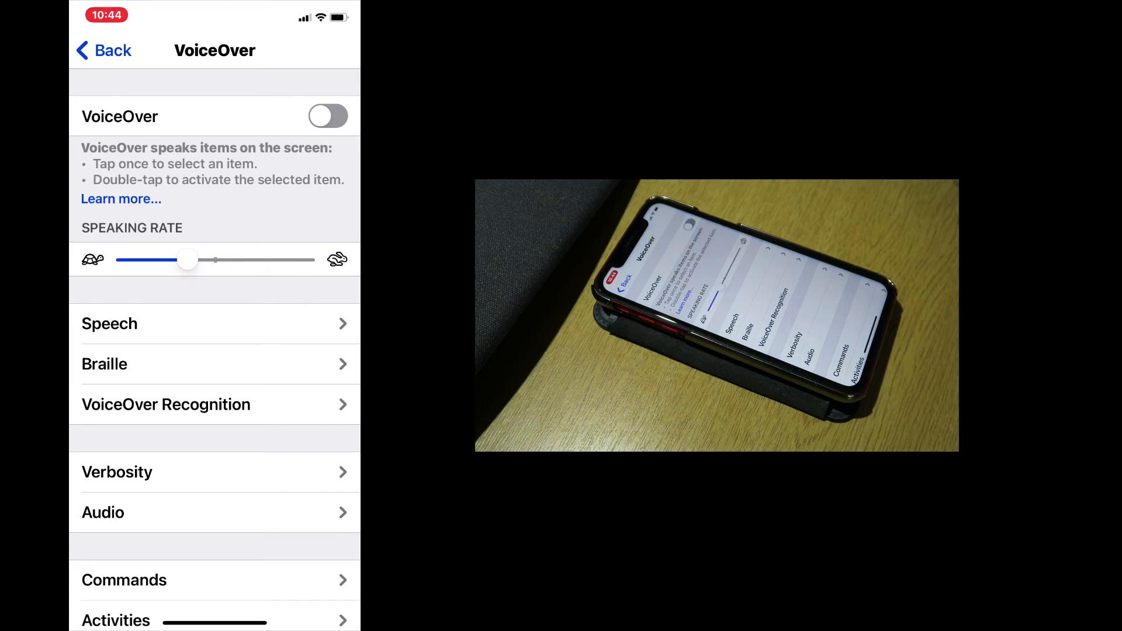
Toggle VoiceOver on and hear the setting announced
left_click(327, 115)
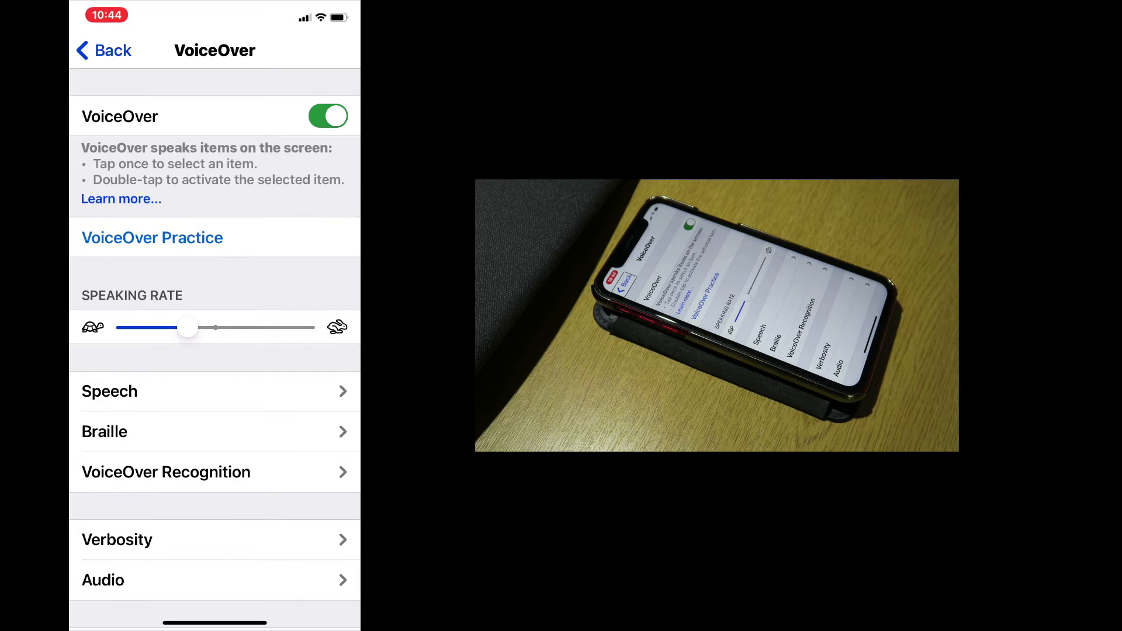
left_click(107, 50)
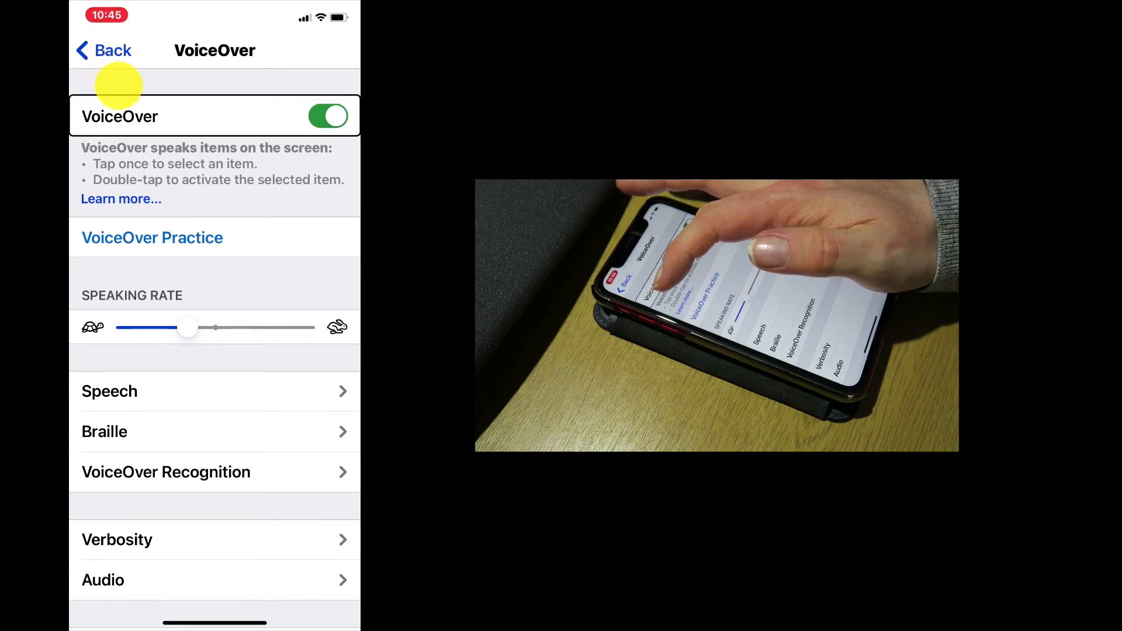
left_click(206, 149)
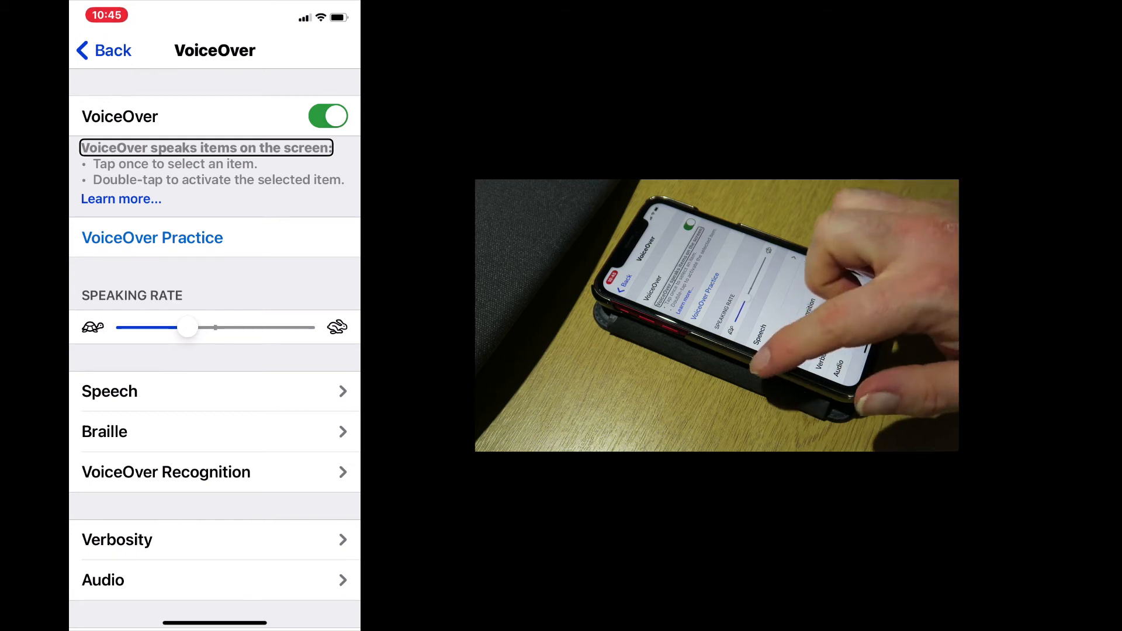
left_click(166, 164)
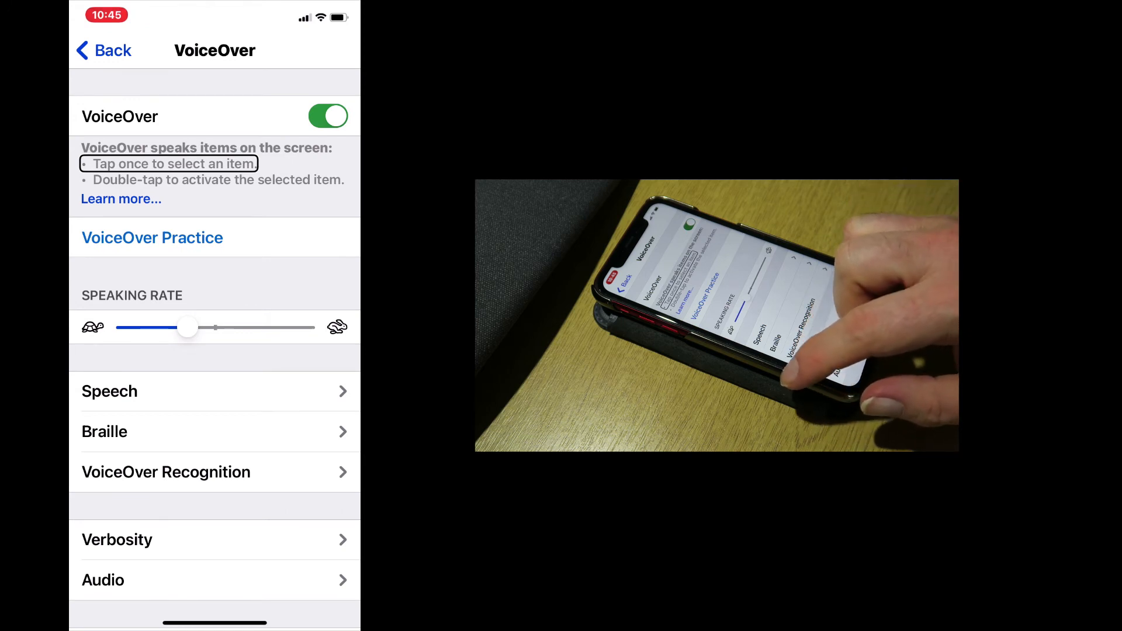
left_click(211, 180)
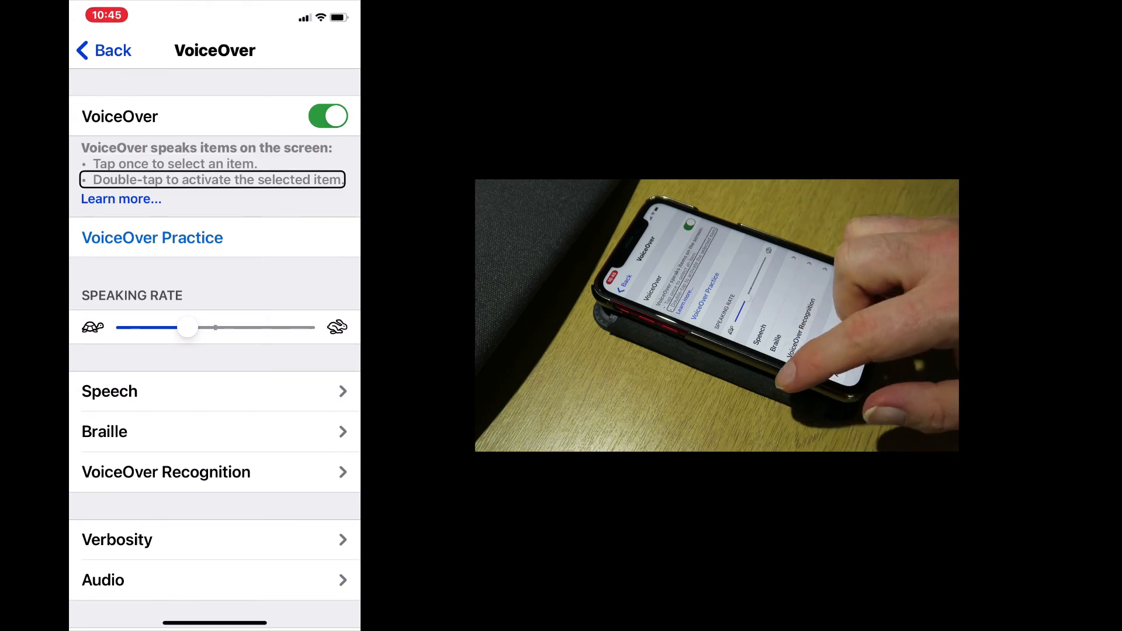
left_click(120, 199)
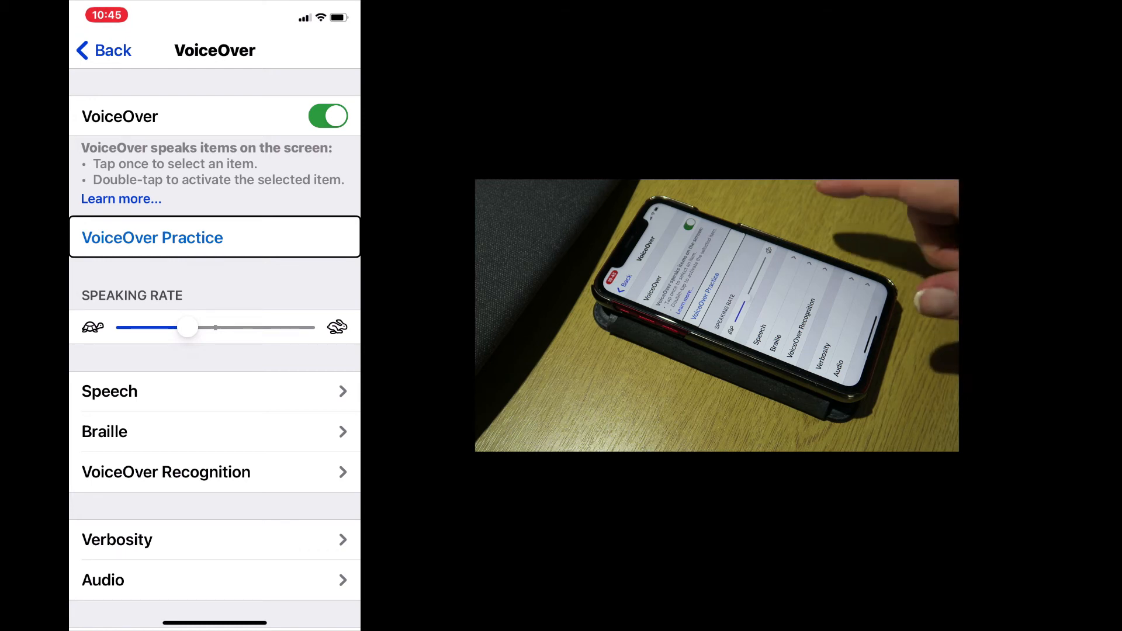
left_click(121, 198)
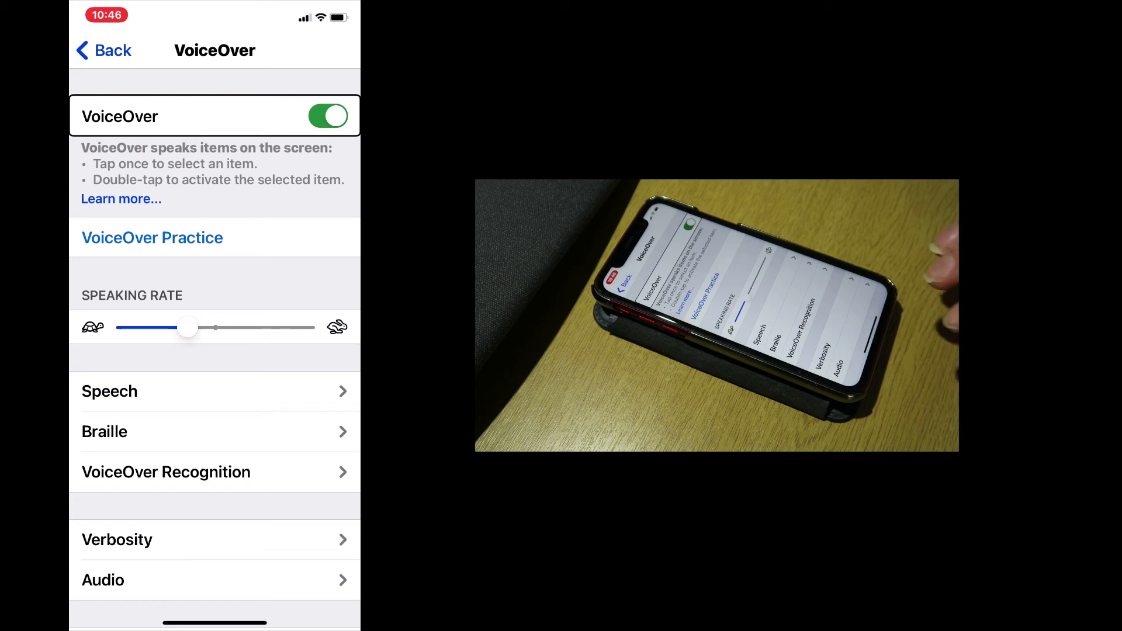
Exit Settings to the home screen with the VoiceOver slide-up gesture, keeping VoiceOver on
scroll("down", 3)
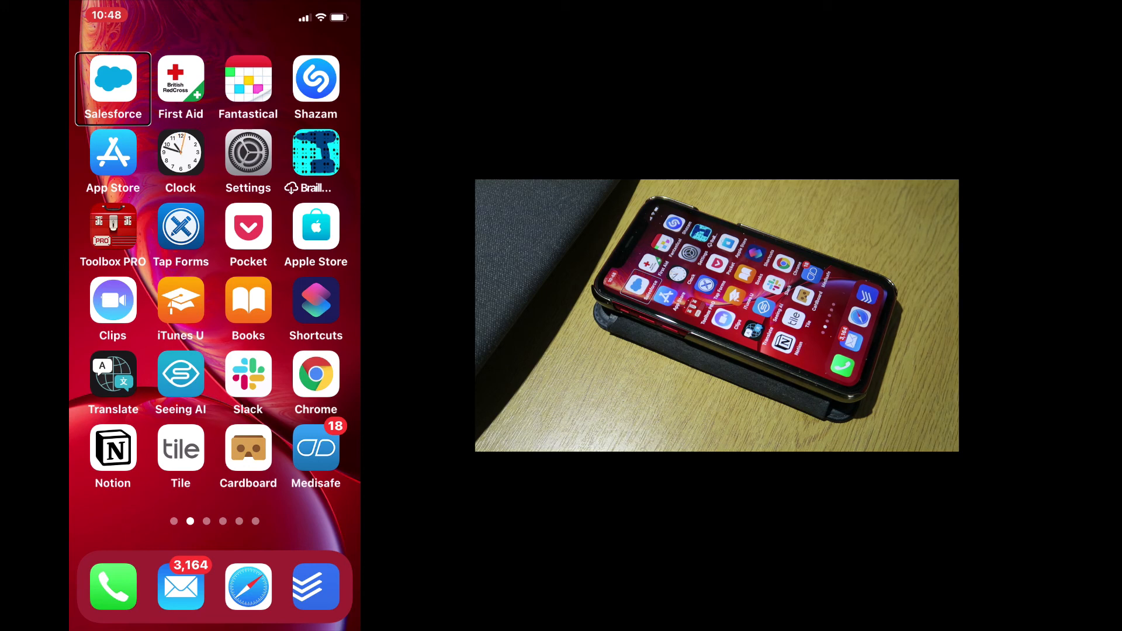
scroll("left", 3)
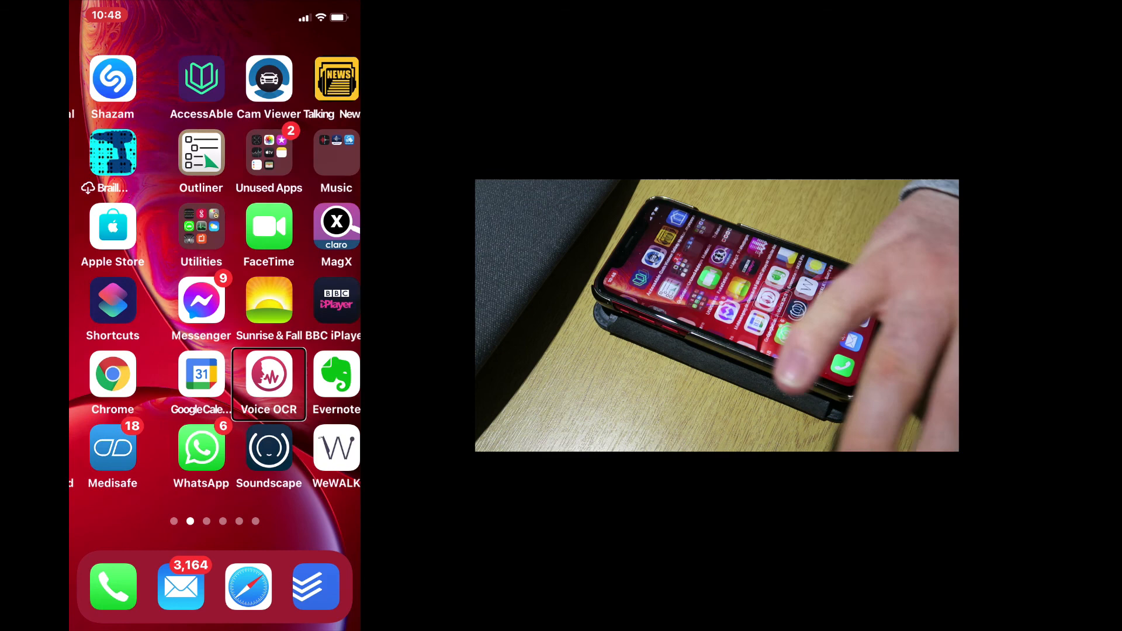
scroll("left", 3)
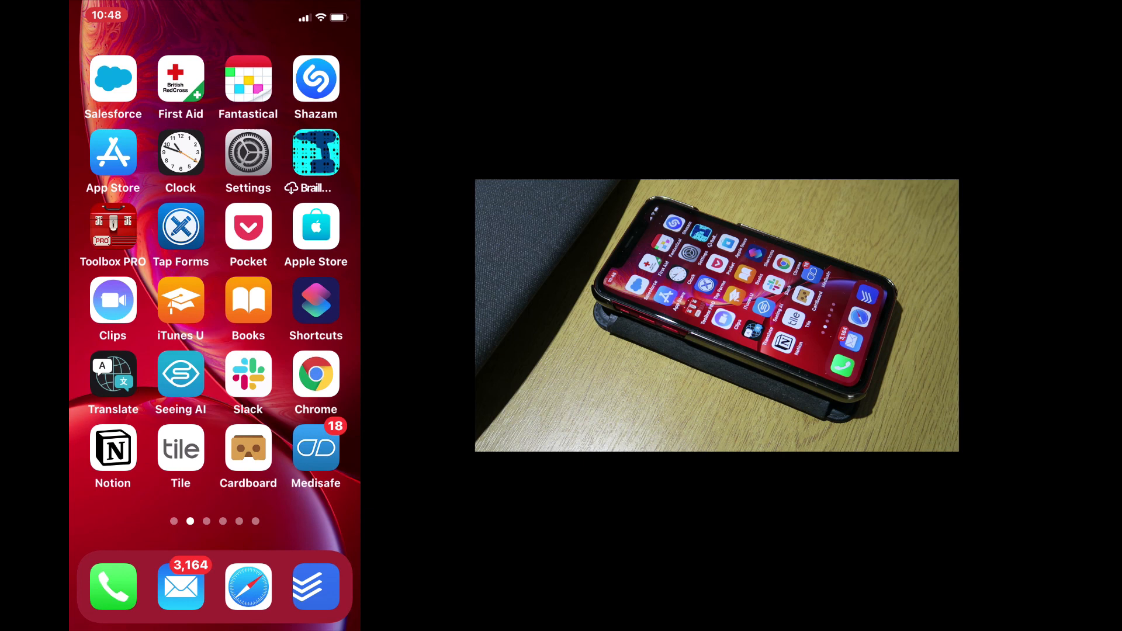
left_click(112, 79)
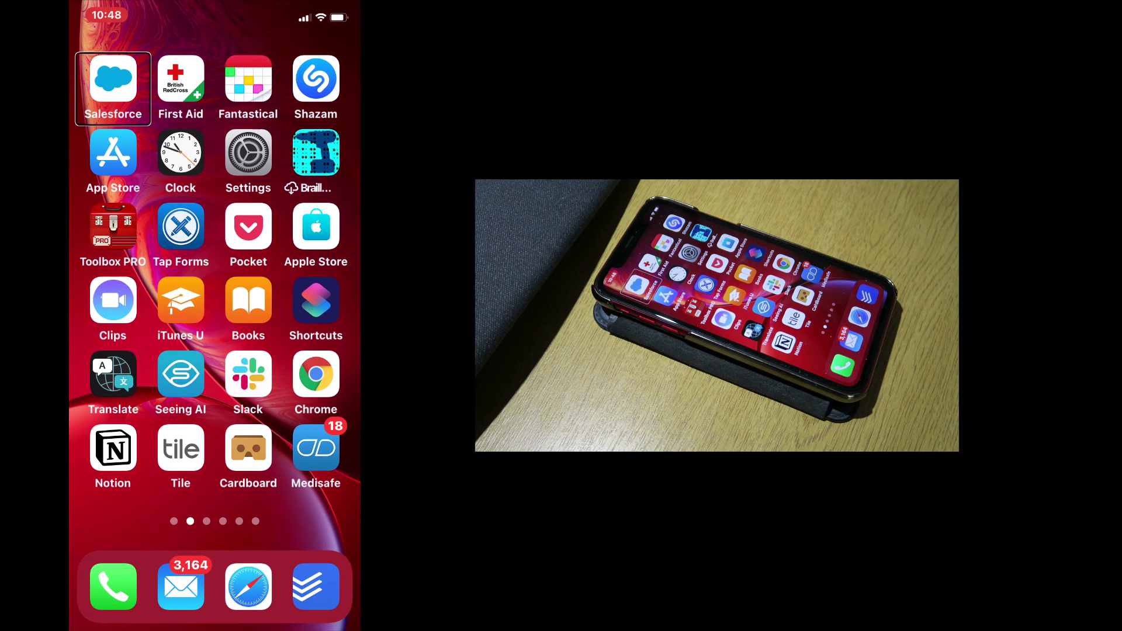